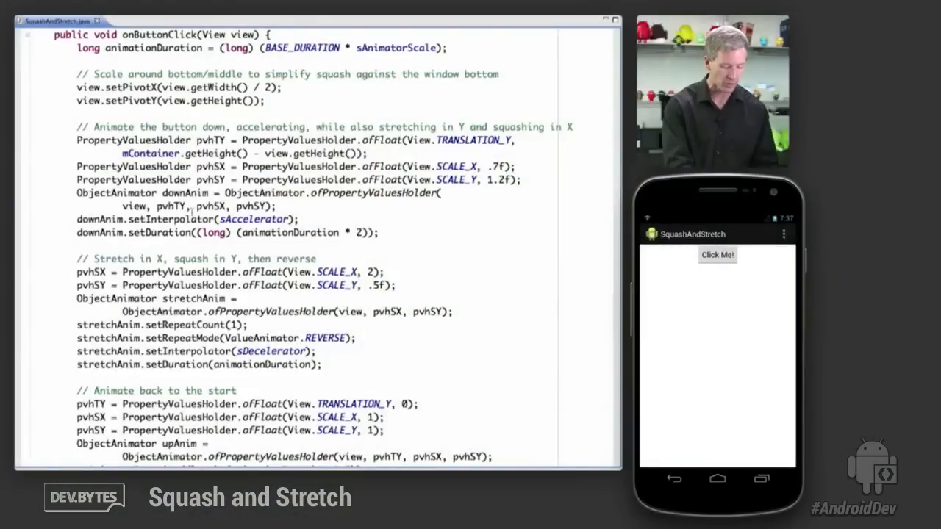
Step: Run the Click Me! button's fall, squash and bounce-back animation five times on the device
left_click(716, 254)
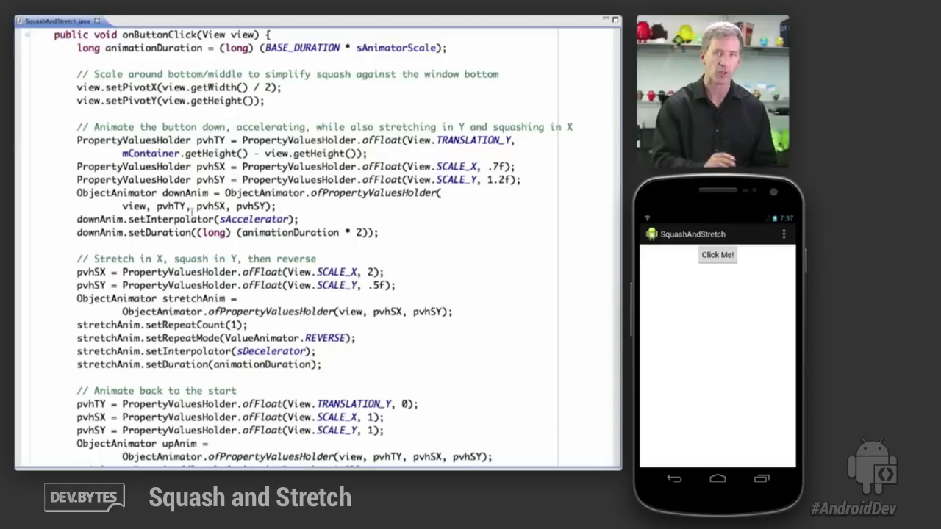
left_click(716, 255)
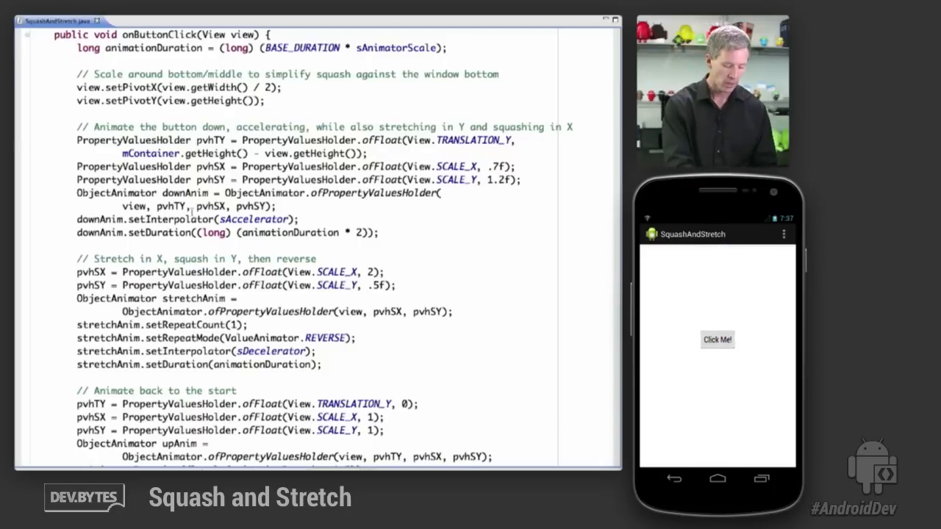
left_click(717, 339)
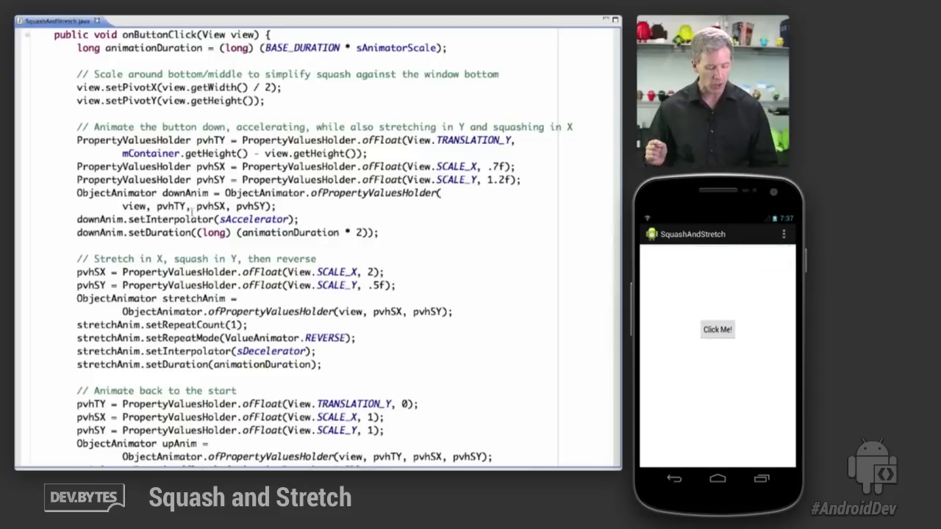
left_click(717, 329)
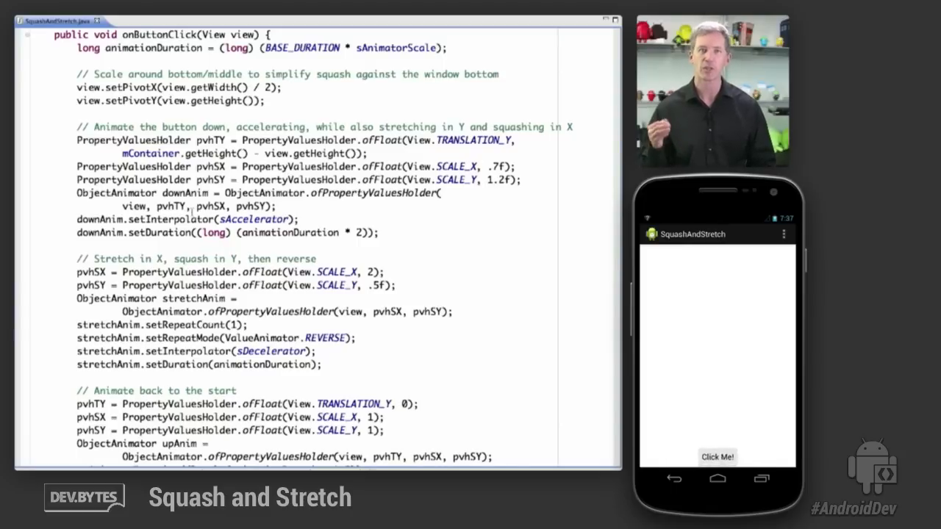
left_click(717, 456)
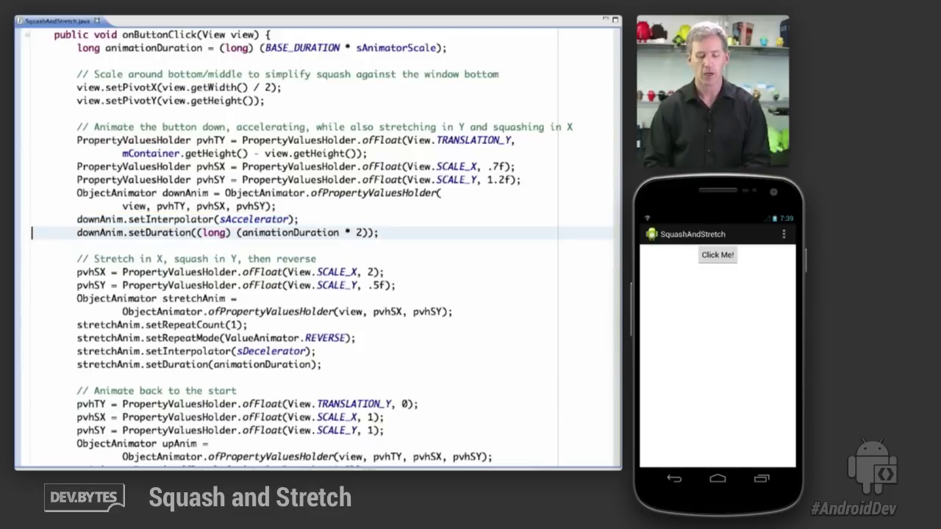
left_click(220, 232)
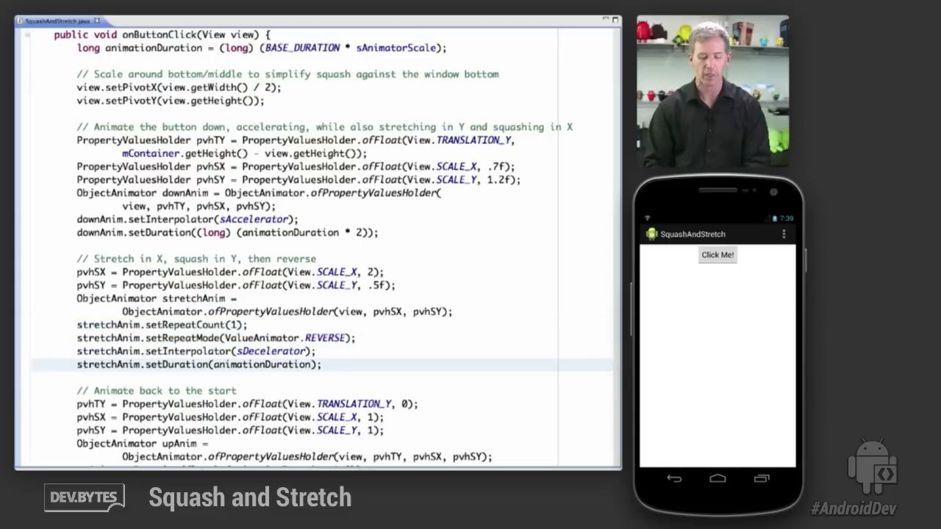
left_click(220, 351)
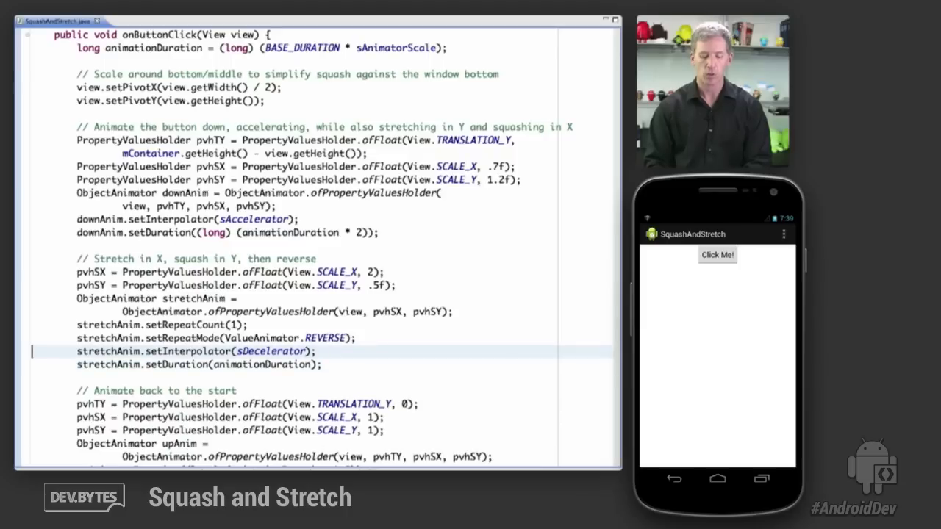
left_click(221, 350)
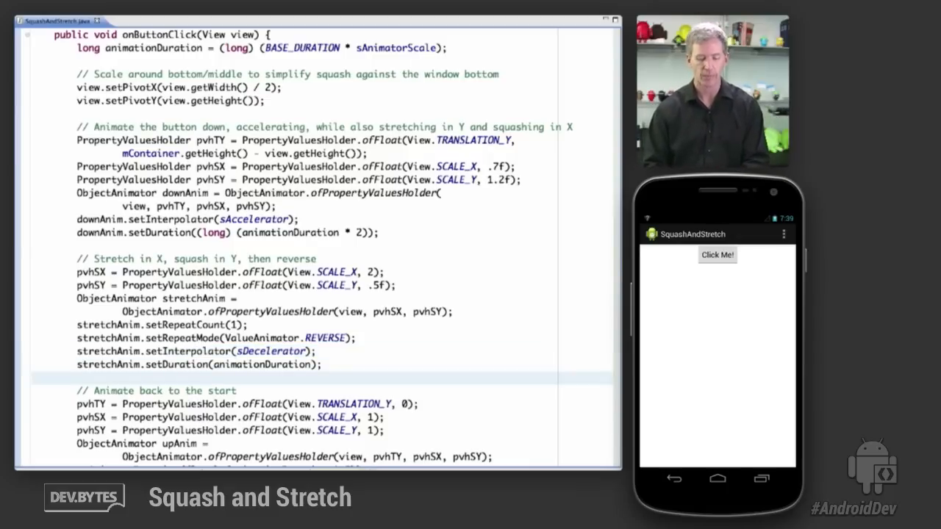
Step: Reveal the end of onButtonClick and point out the upAnim duration and interpolator lines
scroll("down", 3)
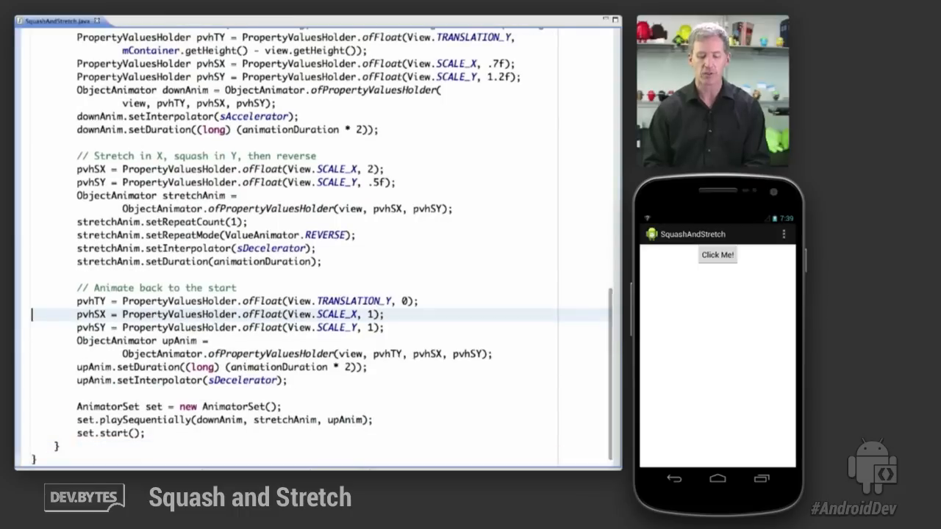
left_click_drag(76, 301, 382, 327)
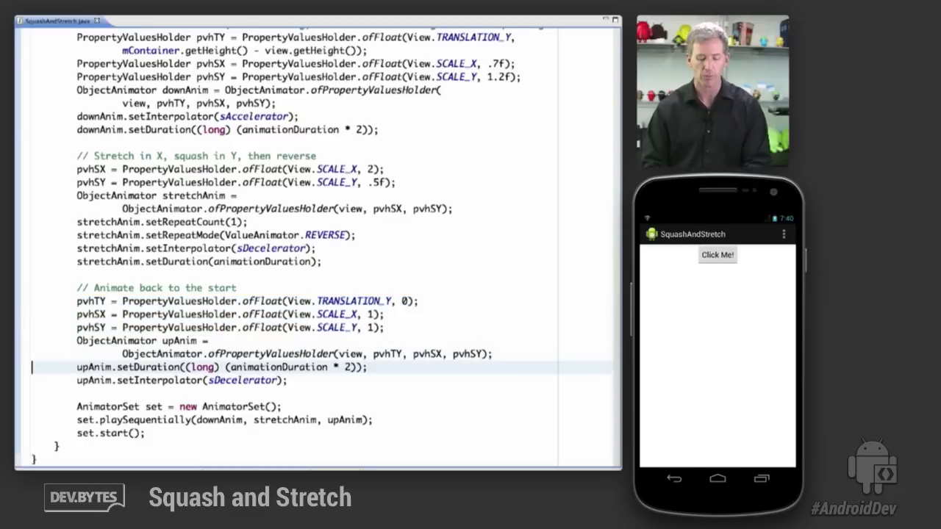
left_click(180, 380)
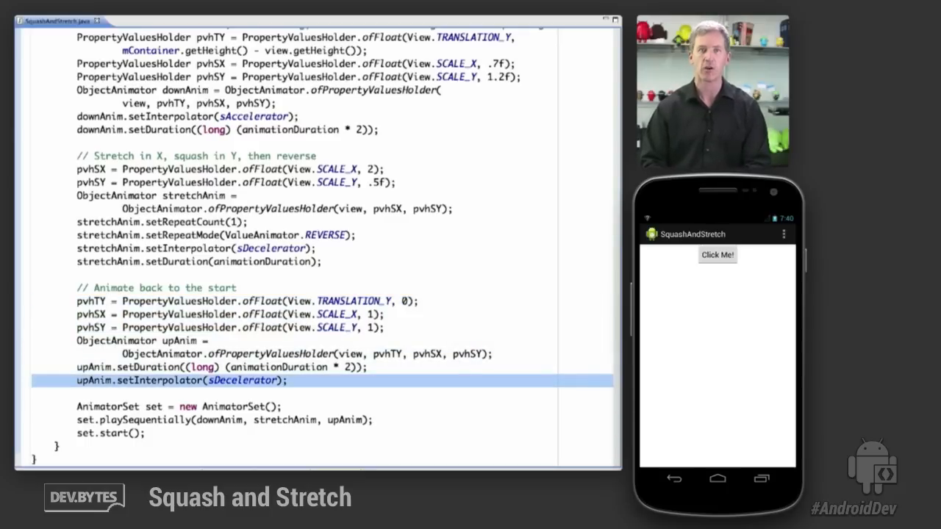